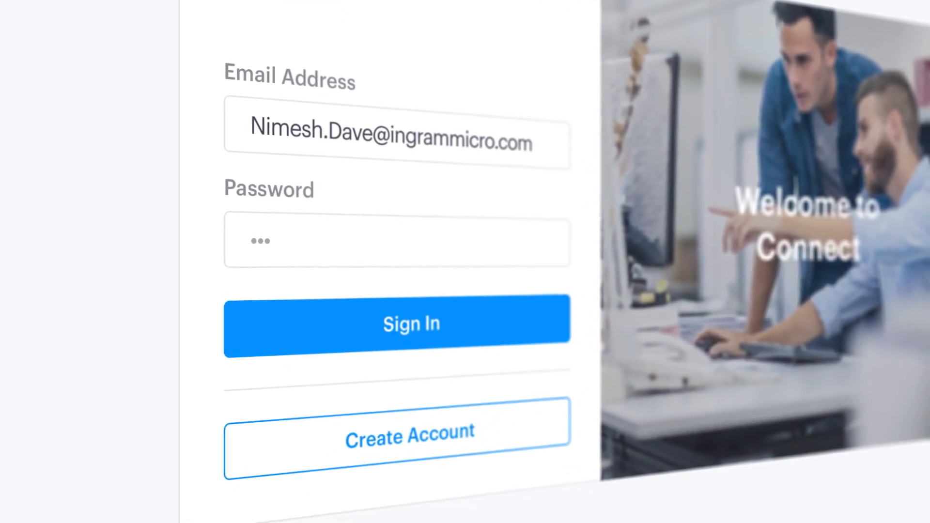
# - Sign in to Connect and advance from Product Features to the NDS Chatbot pricing plans
pyautogui.click(411, 324)
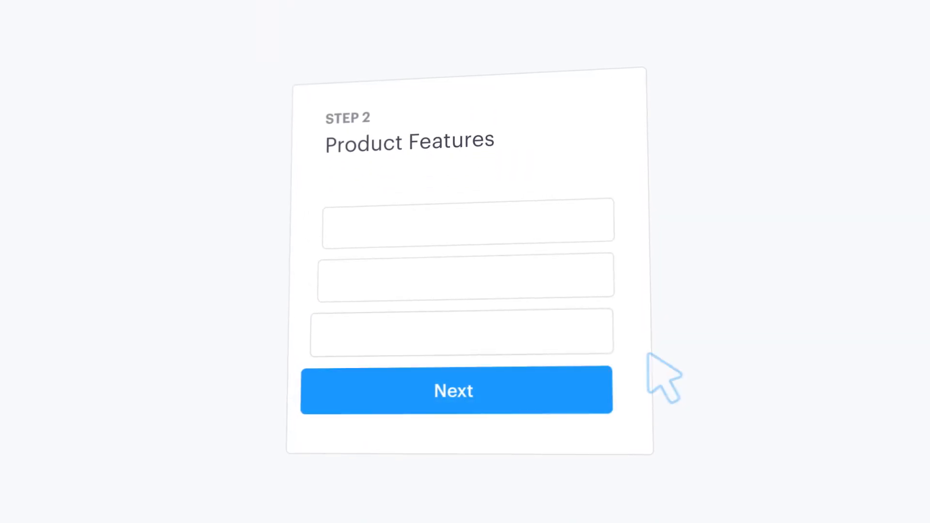
pyautogui.click(457, 390)
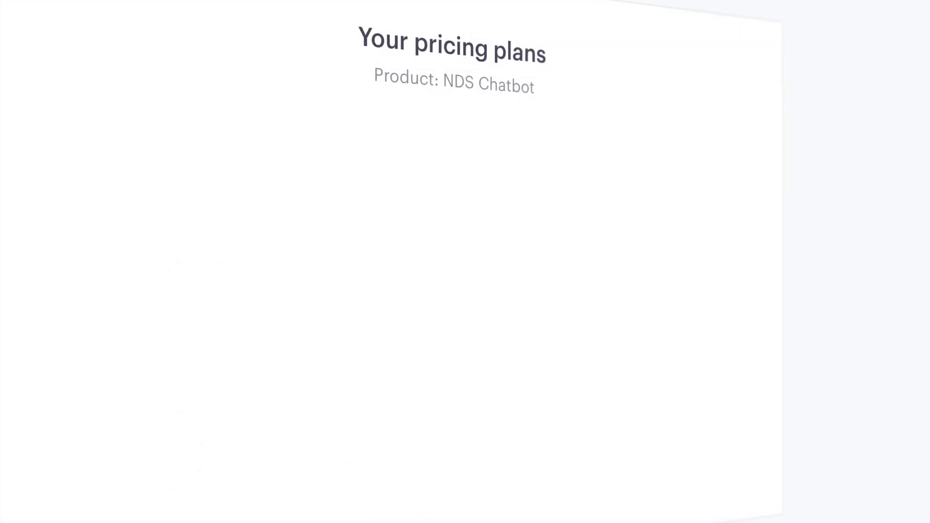
# - Scroll past the empty NDS Chatbot pricing plans to the Partner Hub home page
pyautogui.scroll(-3)
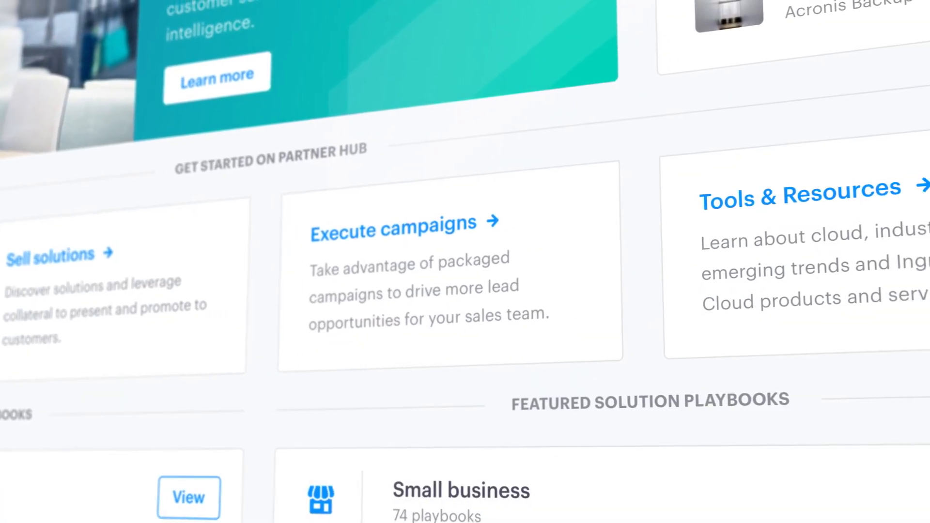
# - Open the NDS Chatbot playbook from New Product Playbooks and browse its sales assets
pyautogui.scroll(-3)
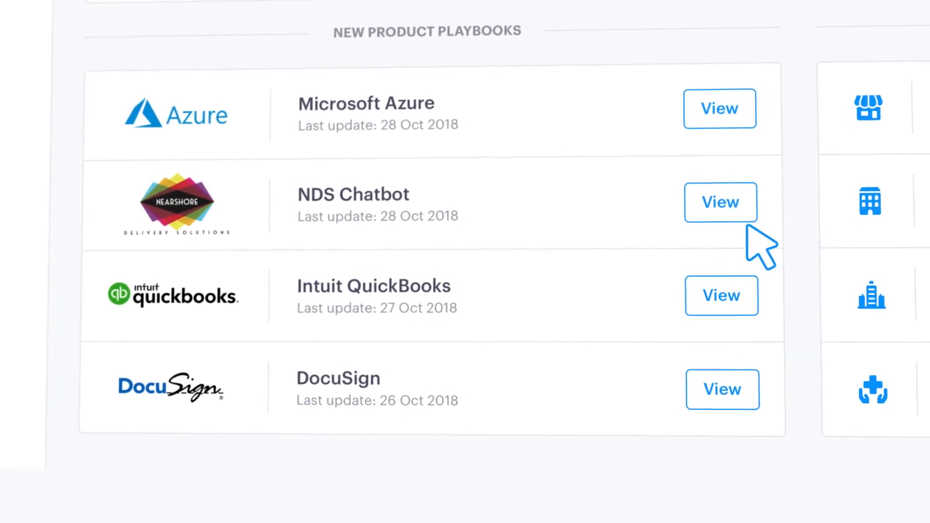
pyautogui.click(720, 203)
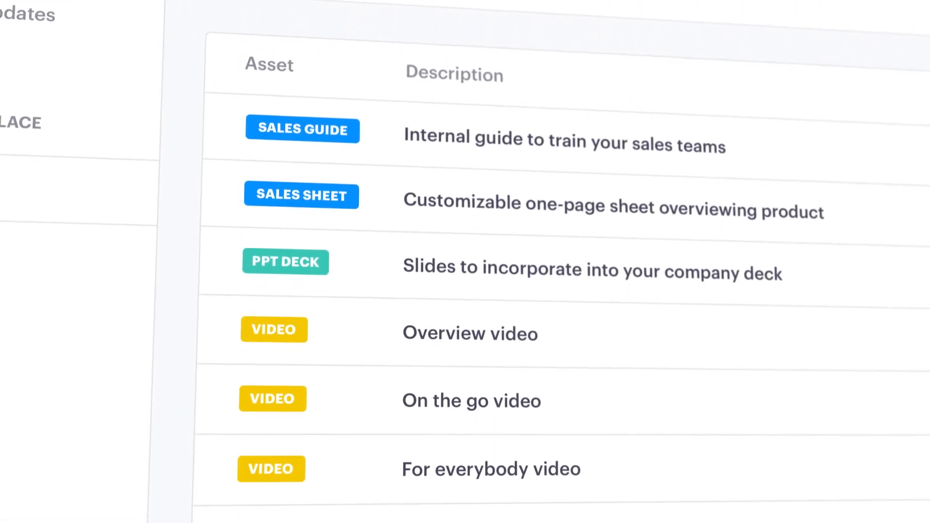
pyautogui.scroll(-3)
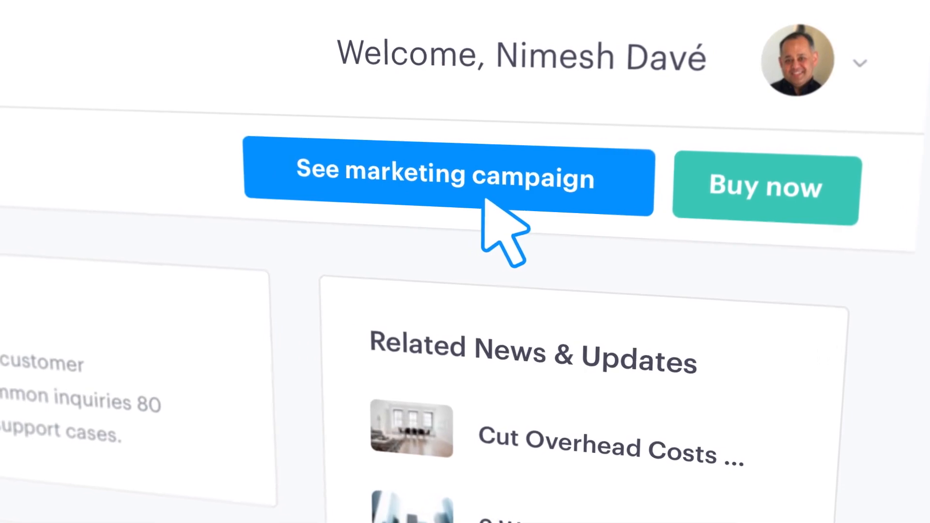
# - Preview the NDS Chatbot campaign's AI customer-service landing page, then its social post
pyautogui.click(442, 178)
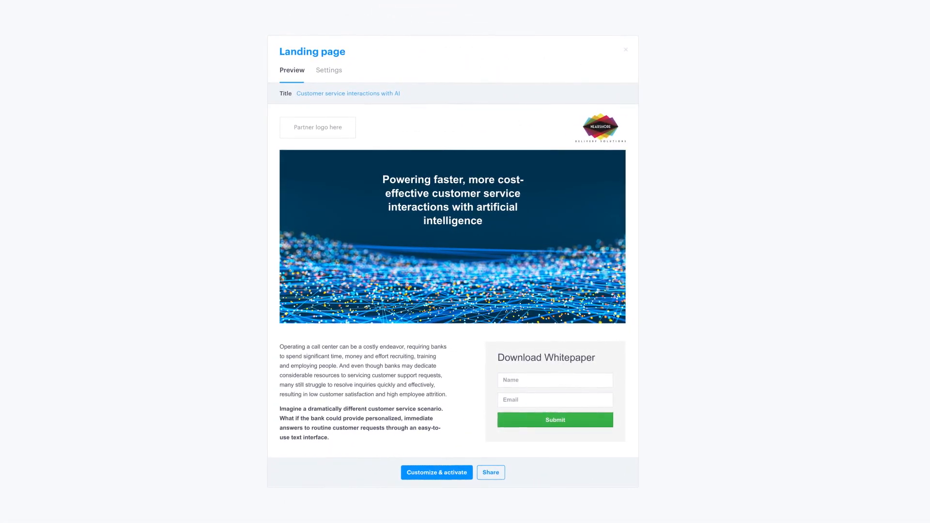
pyautogui.click(490, 472)
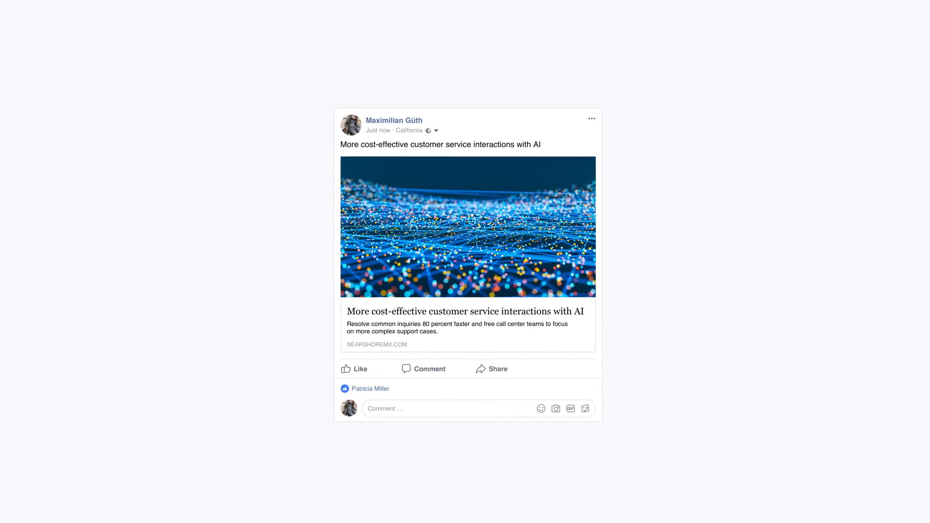